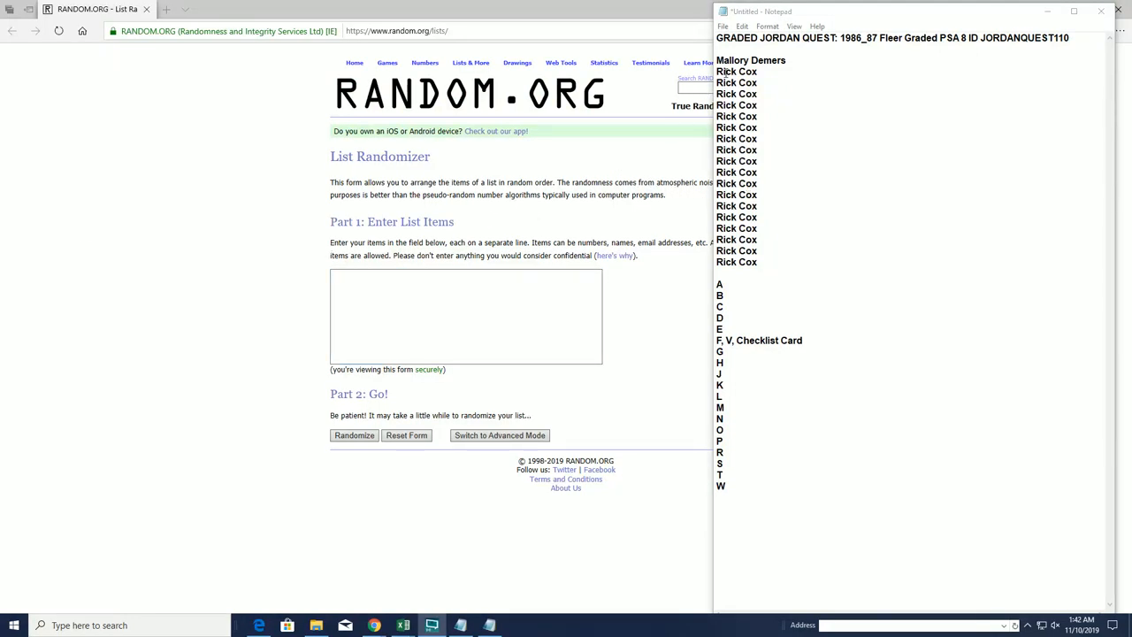
pyautogui.moveTo(750, 60); pyautogui.dragTo(780, 262)
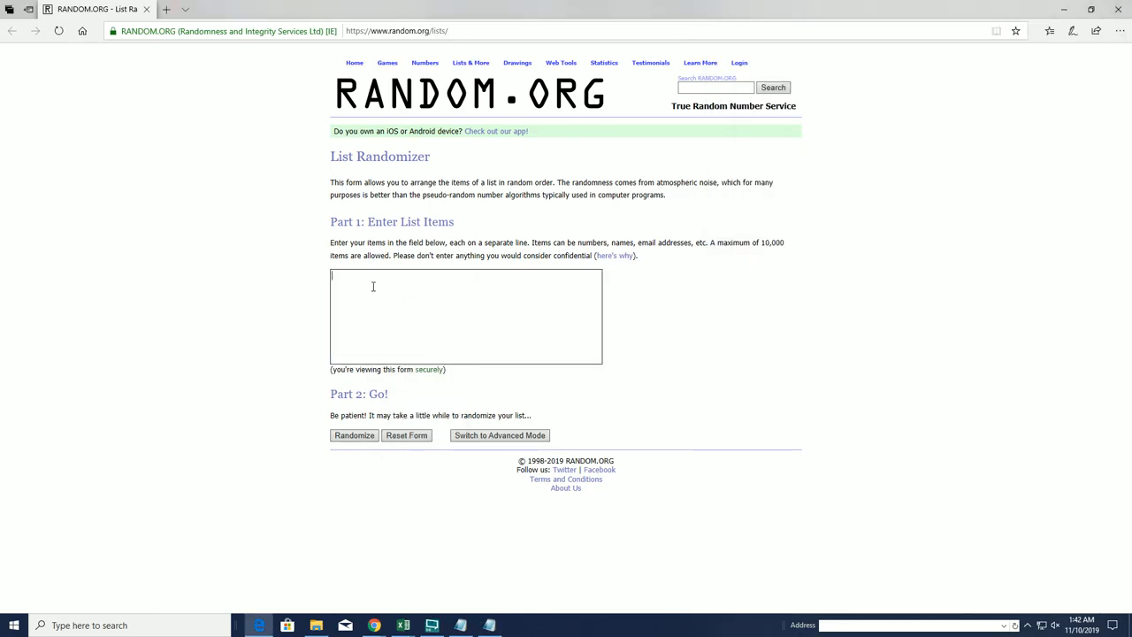
pyautogui.click(354, 435)
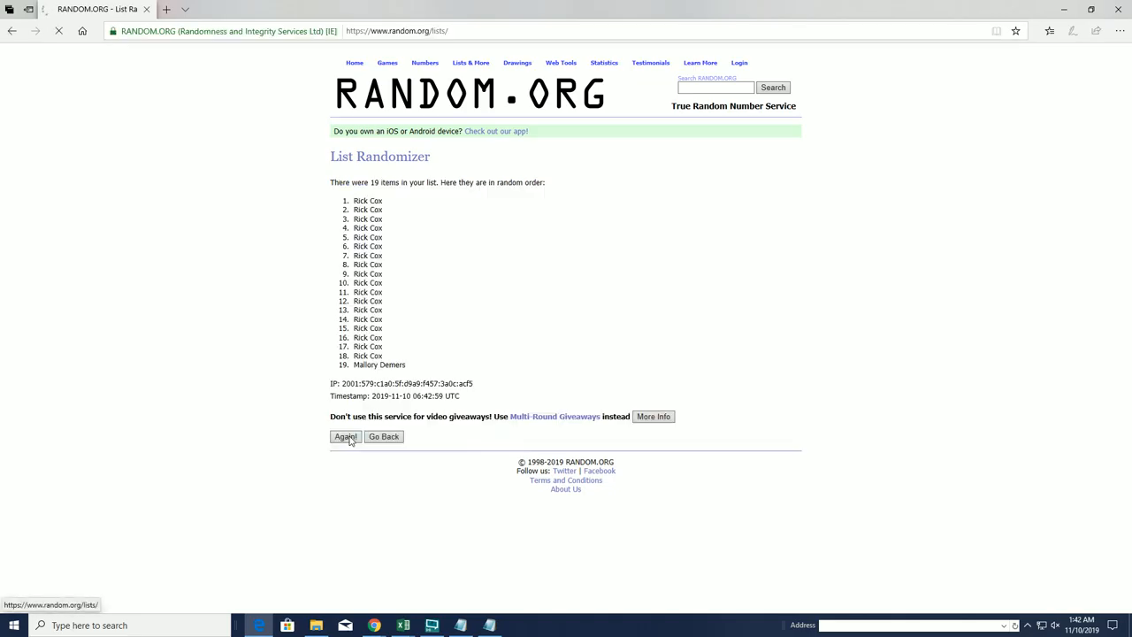
pyautogui.click(345, 436)
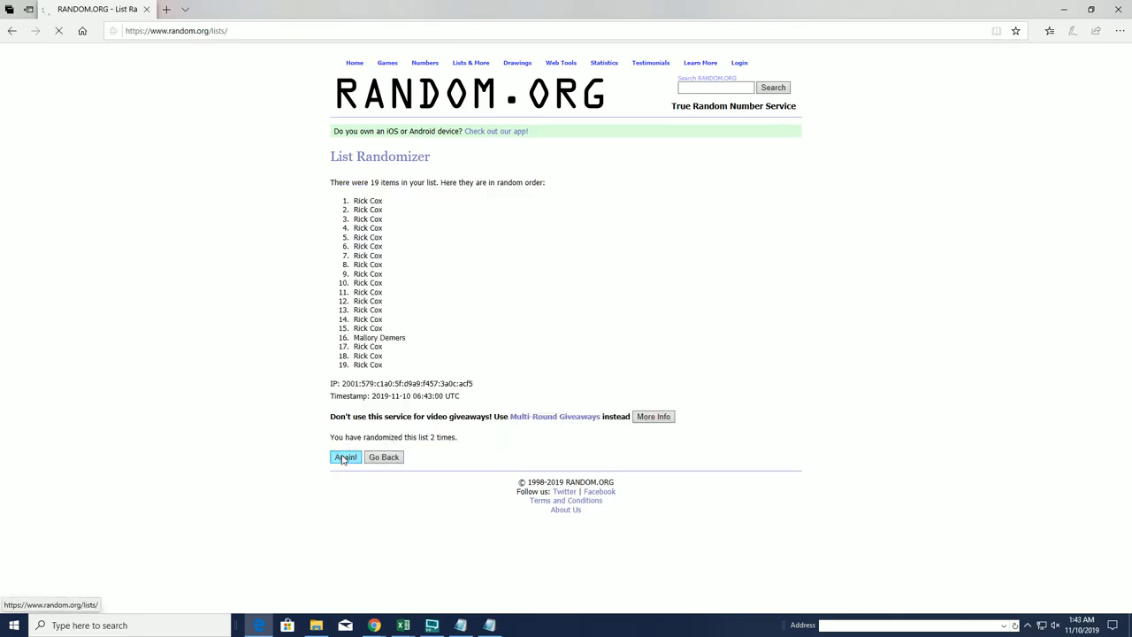
pyautogui.click(345, 457)
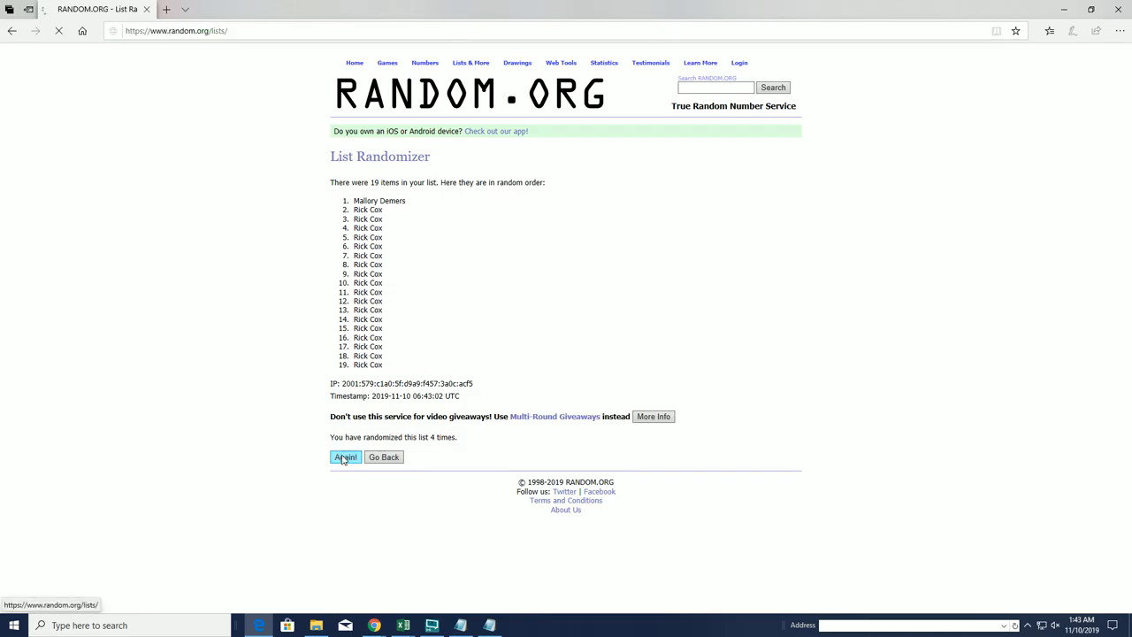
pyautogui.click(346, 457)
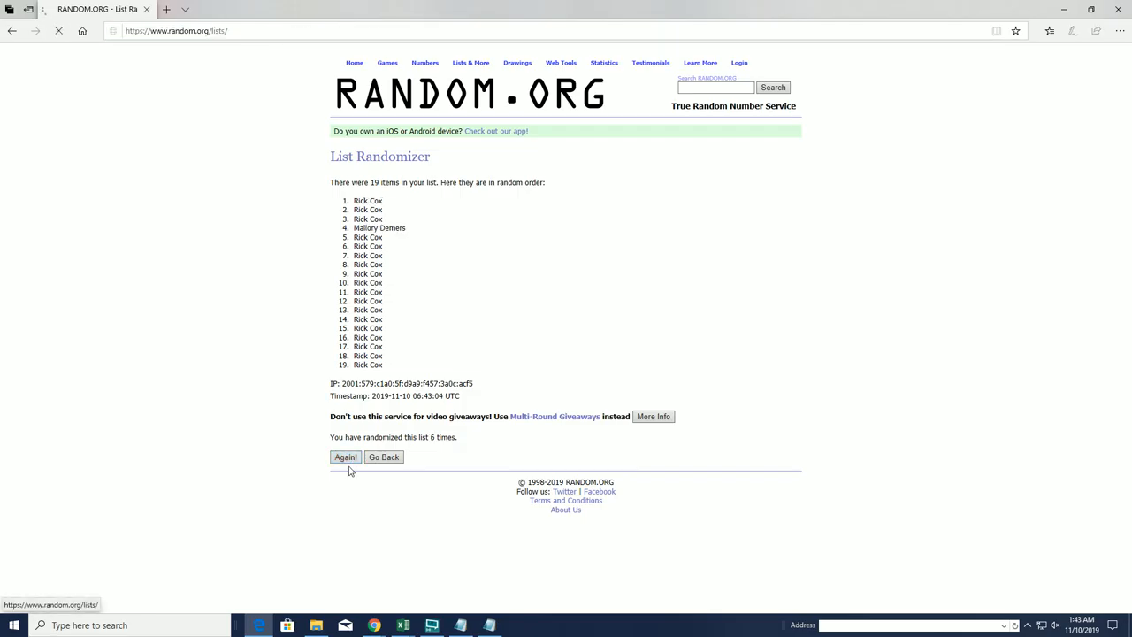
pyautogui.click(345, 457)
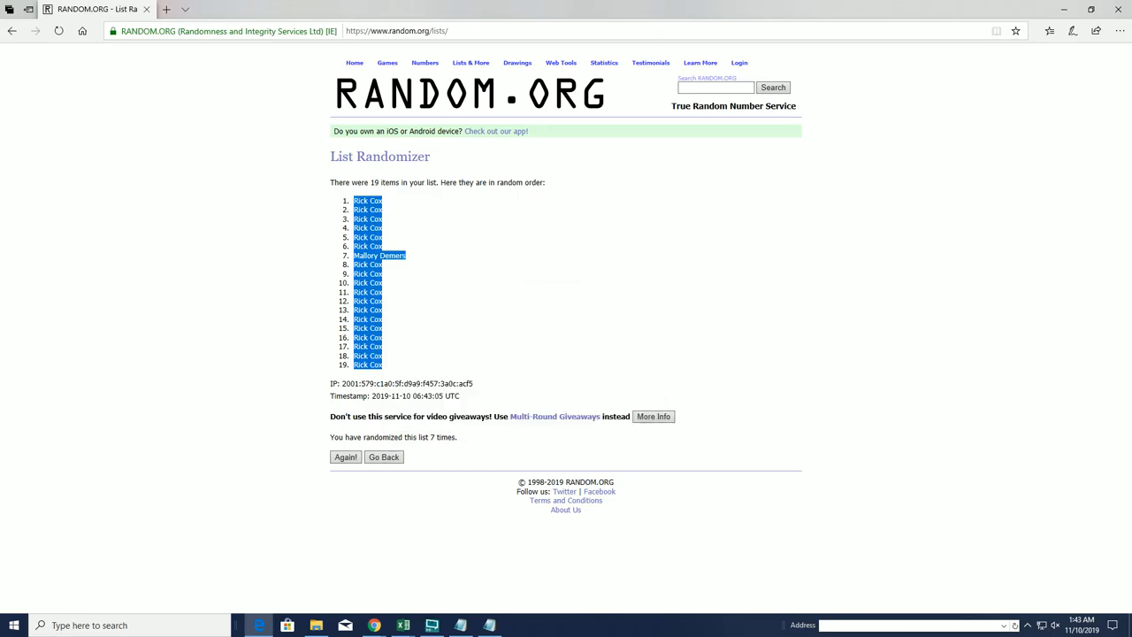
pyautogui.click(402, 625)
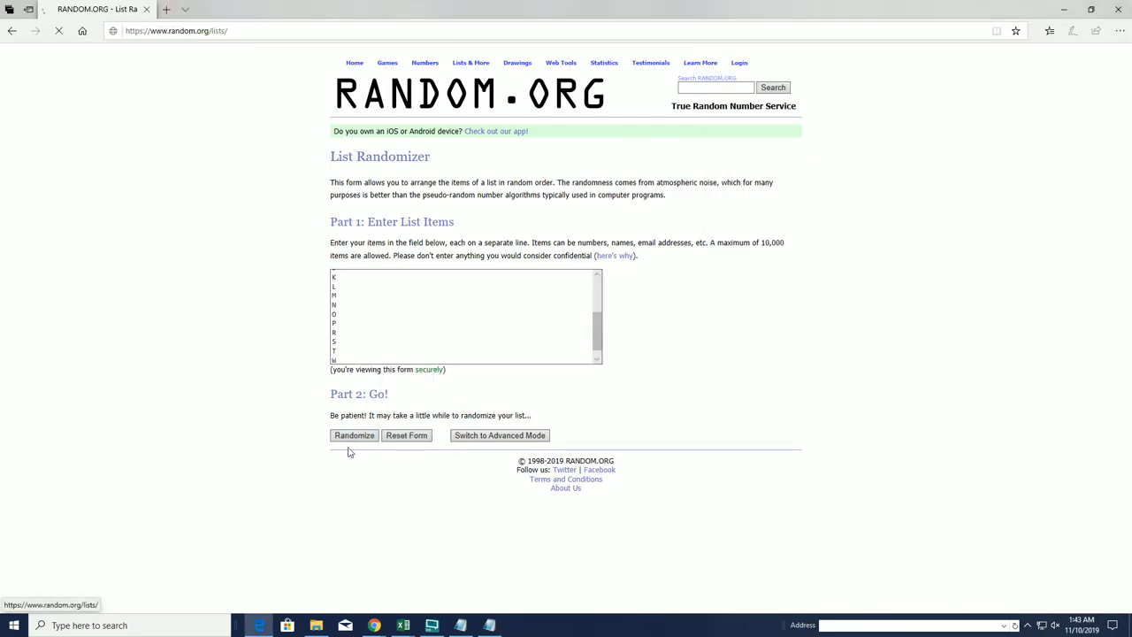
# Shuffle the 19 card letters seven times and select the final letter order.
pyautogui.click(354, 435)
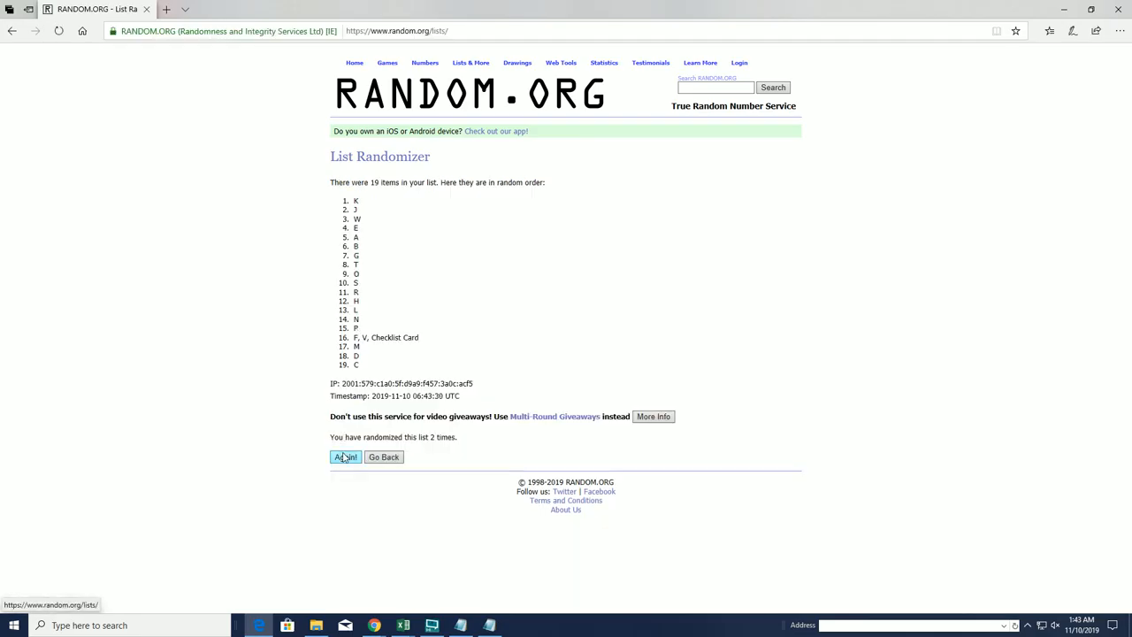
pyautogui.click(345, 457)
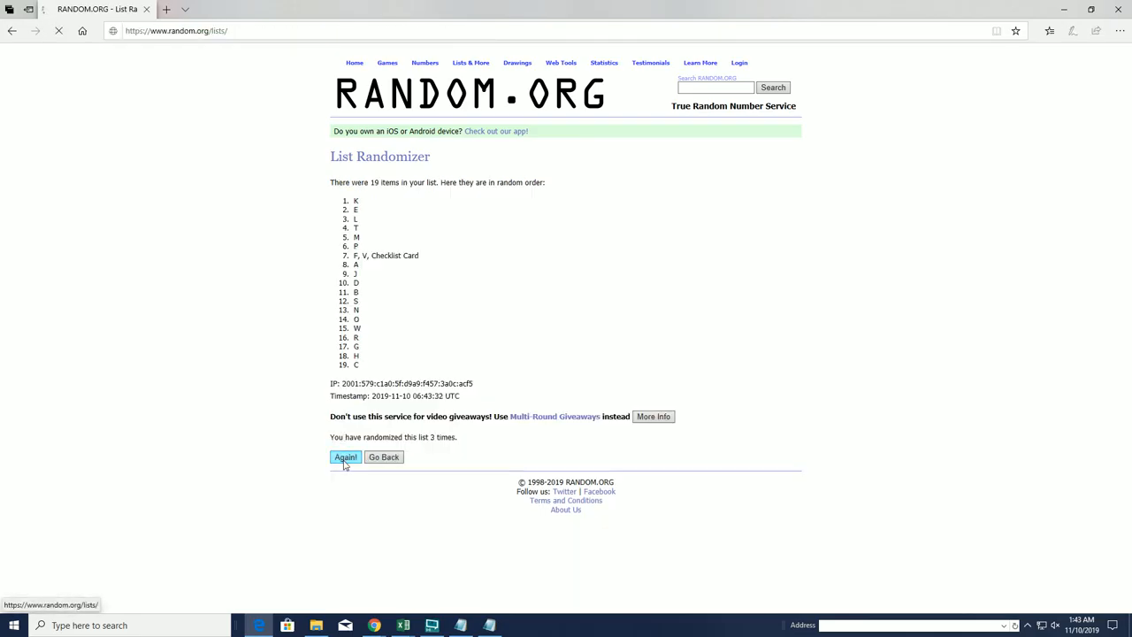
pyautogui.click(345, 457)
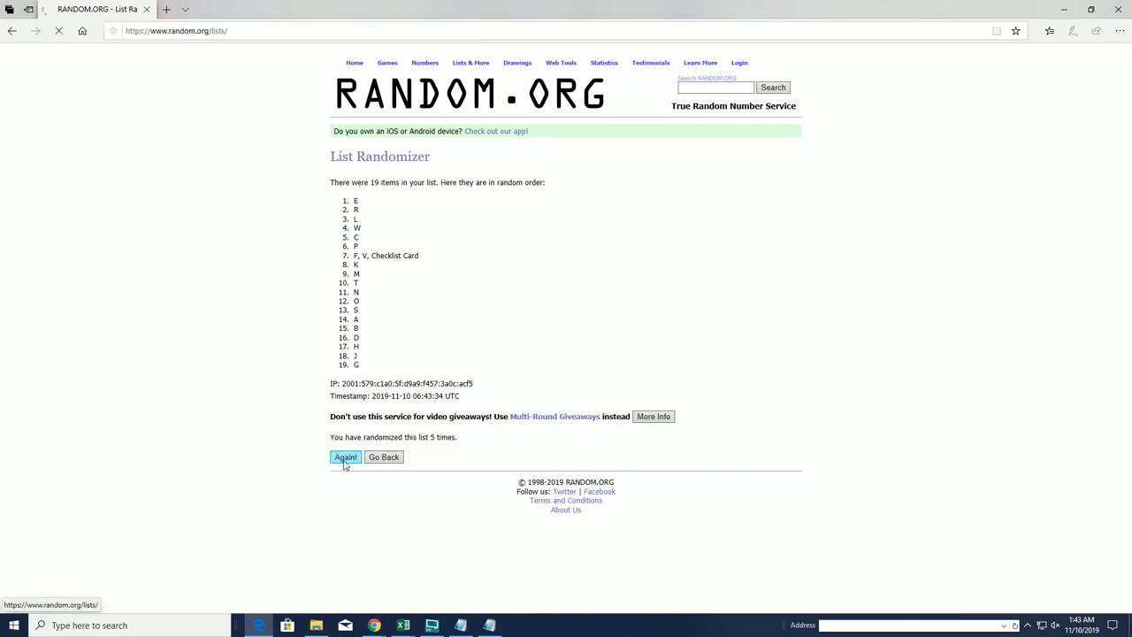
pyautogui.click(345, 457)
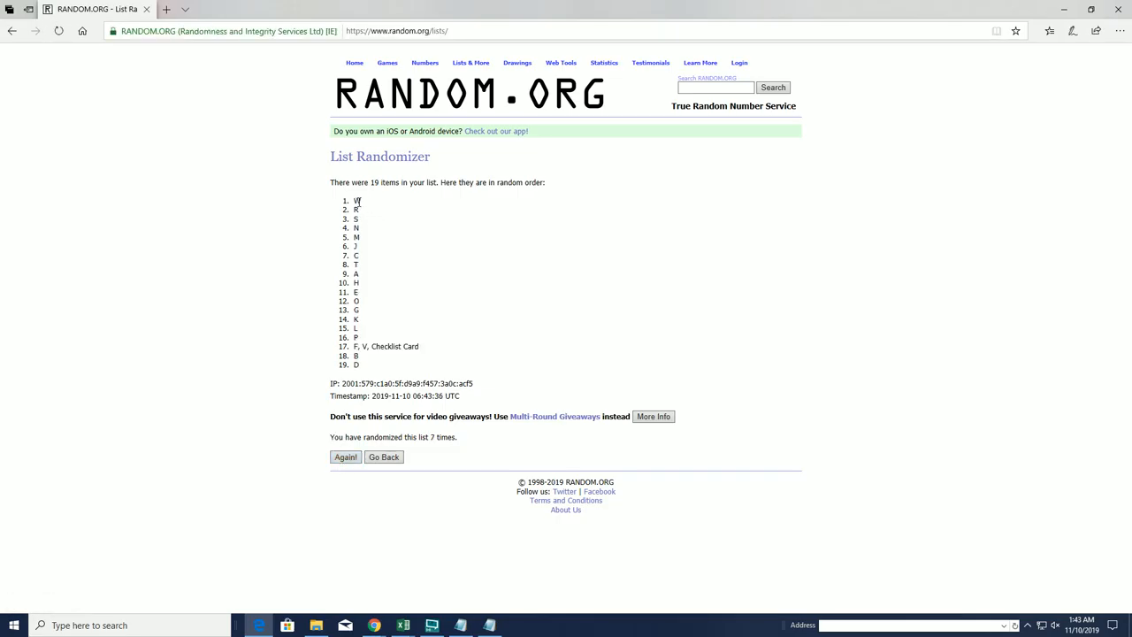
pyautogui.moveTo(355, 199); pyautogui.dragTo(418, 345)
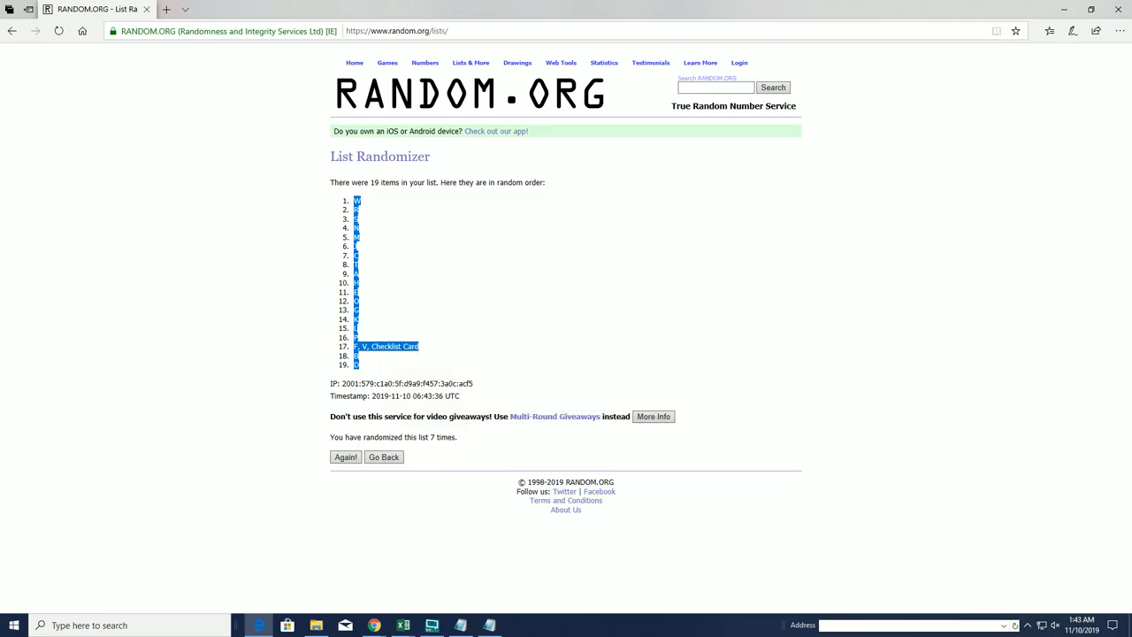
# Paste the shuffled letters into column B (Last Name Starts With) and return to the List Randomizer.
pyautogui.click(403, 625)
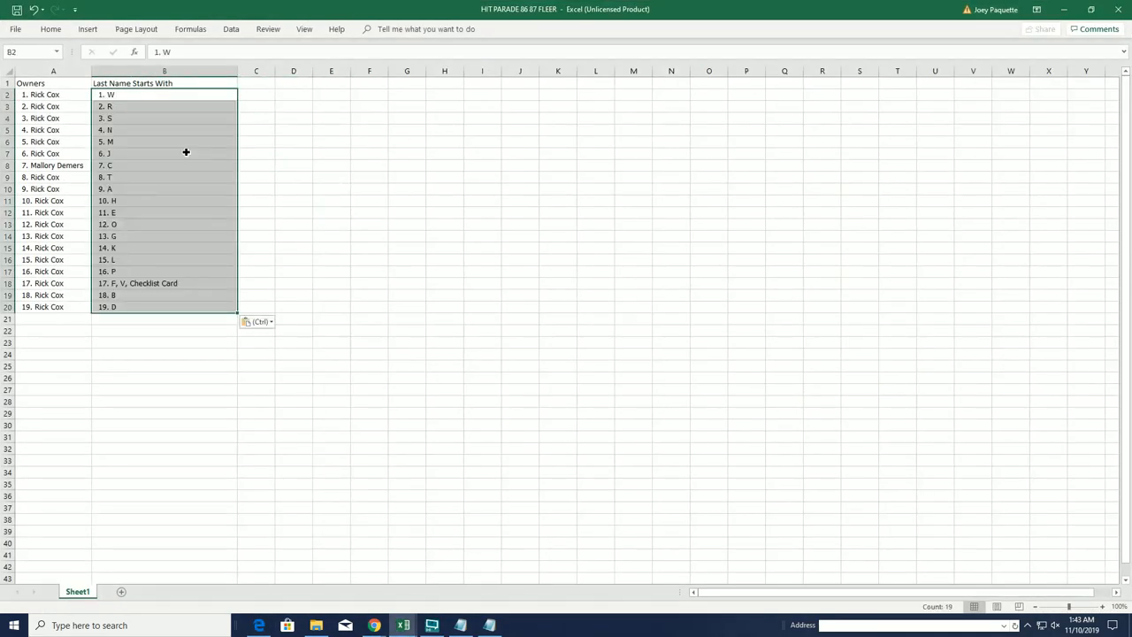
pyautogui.moveTo(237, 71); pyautogui.dragTo(208, 70)
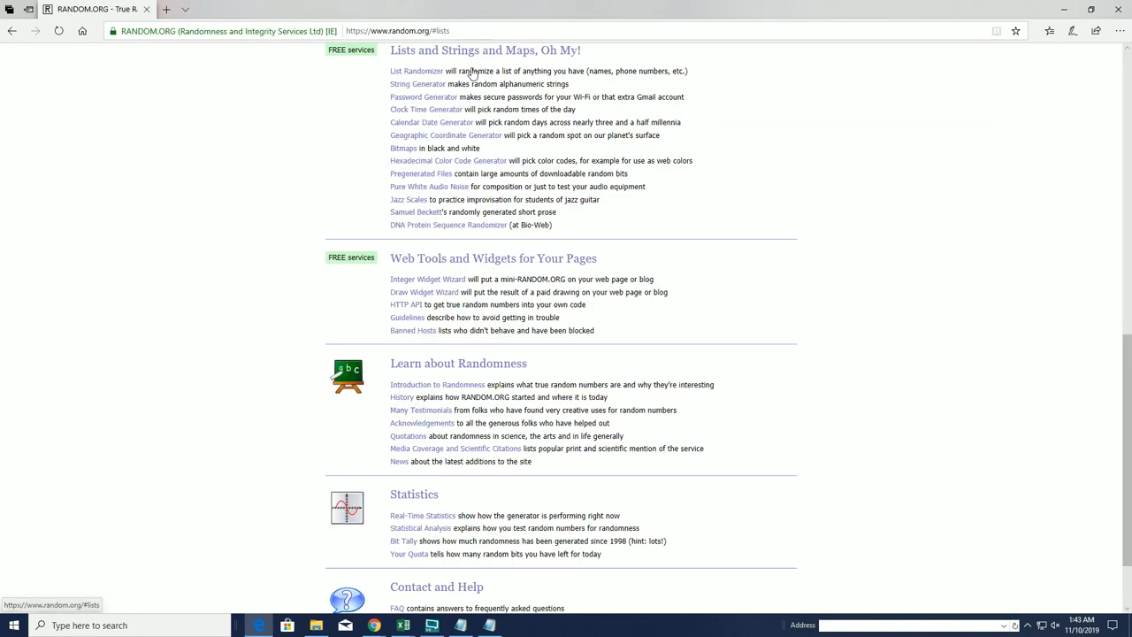
pyautogui.click(416, 71)
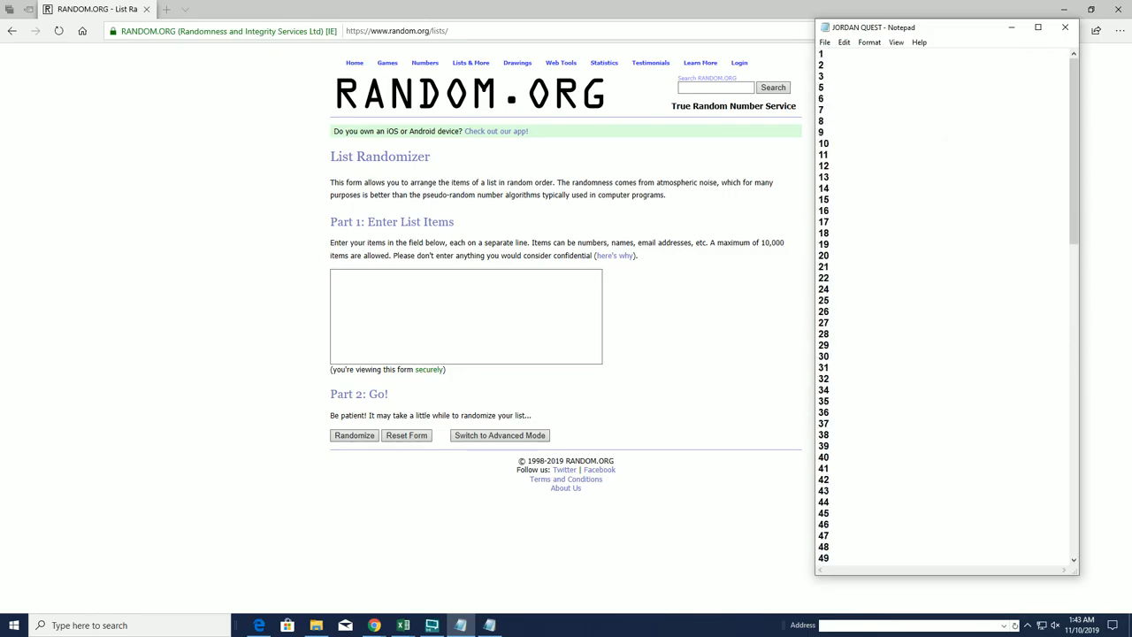
# Scroll through the envelope numbers pasted into the randomizer's entry box, over 130 entries.
pyautogui.scroll(-3)
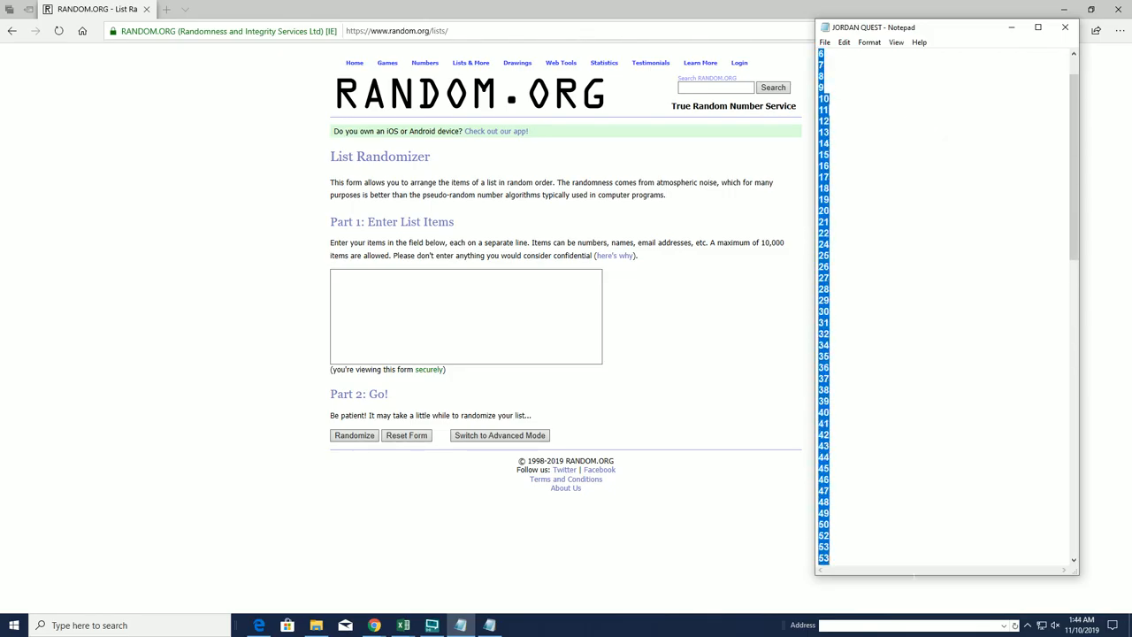
pyautogui.scroll(-3)
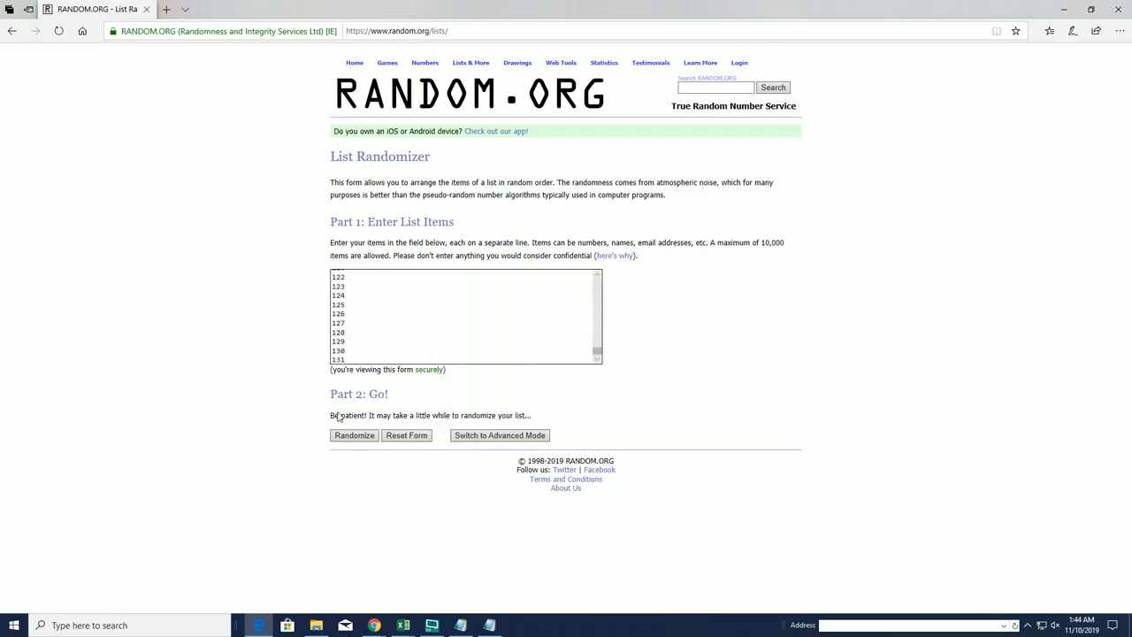
# Shuffle the 122 envelope numbers repeatedly until the page reports seven randomizations.
pyautogui.click(354, 434)
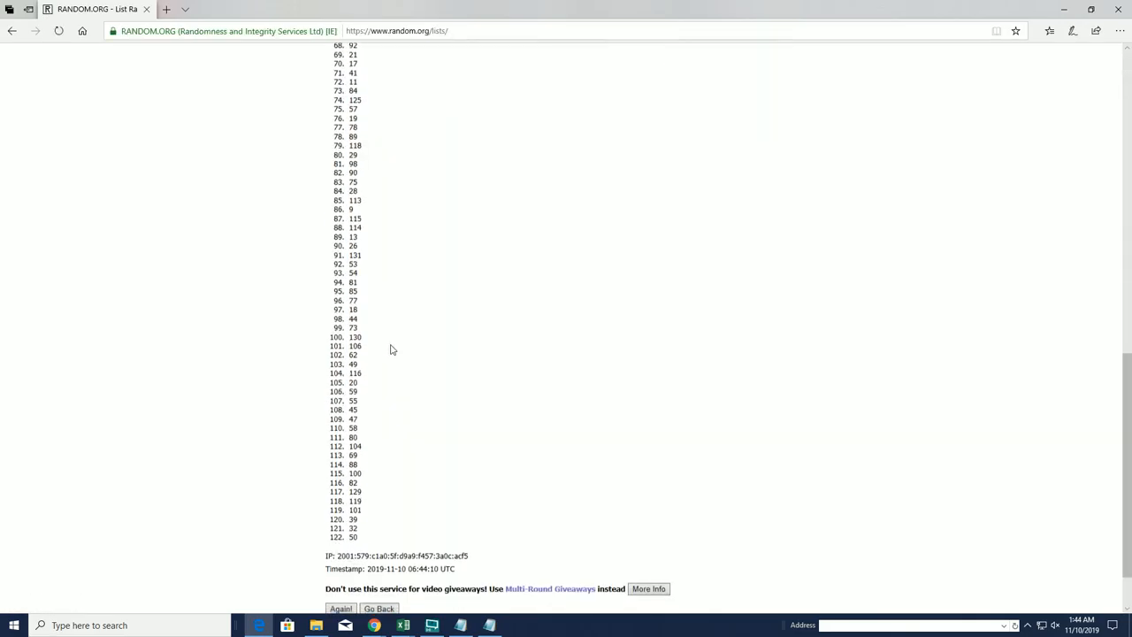
pyautogui.scroll(-3)
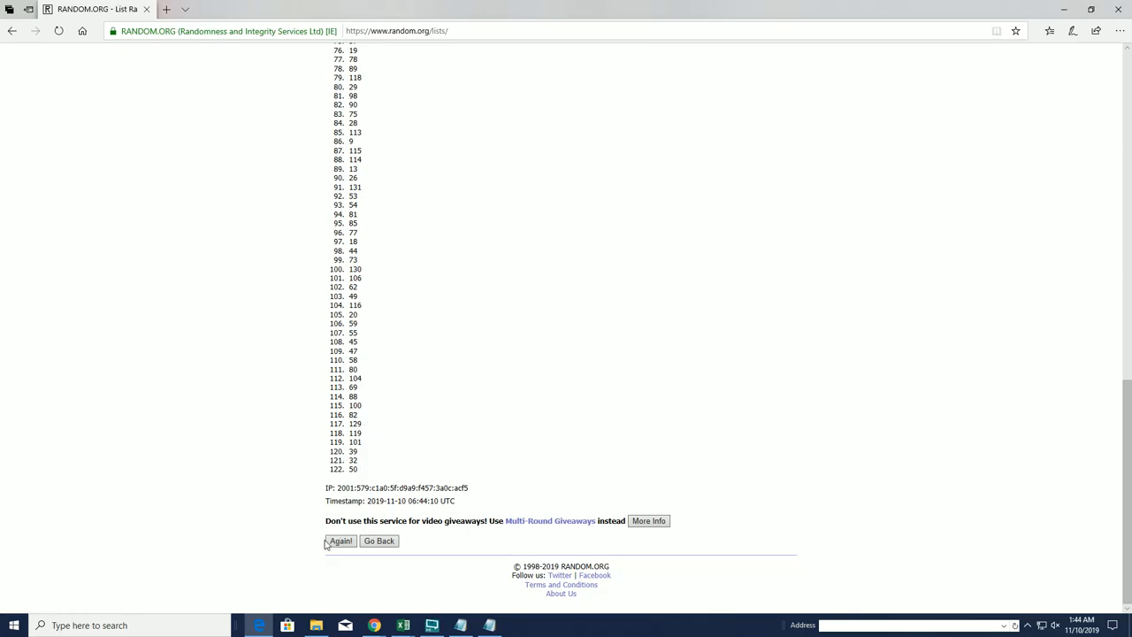
pyautogui.click(340, 540)
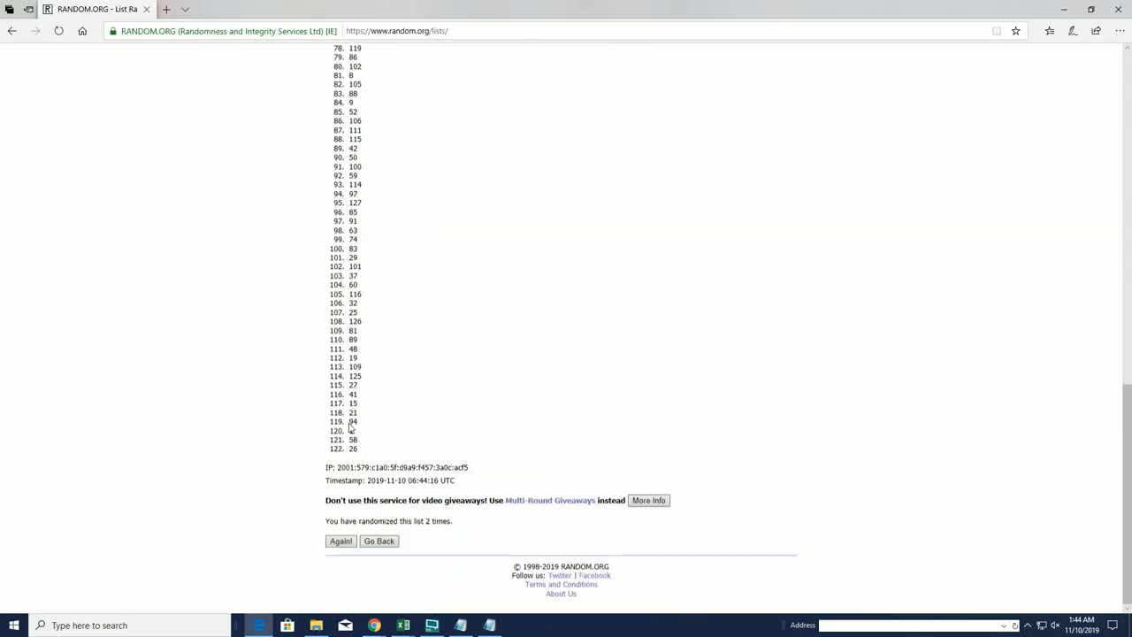
pyautogui.click(341, 541)
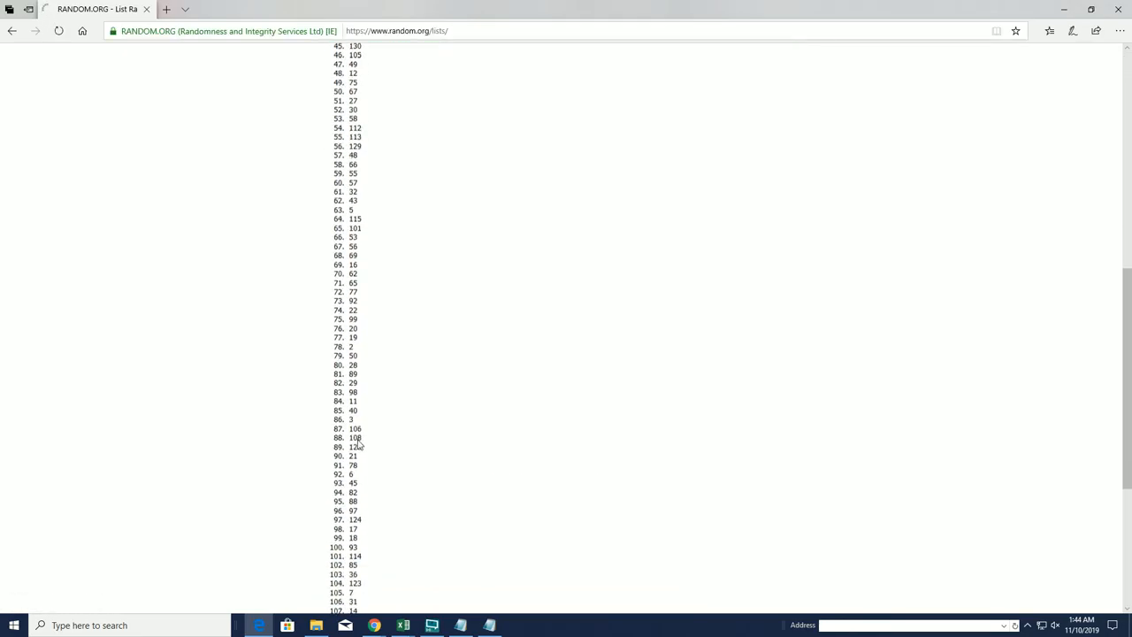
pyautogui.scroll(3)
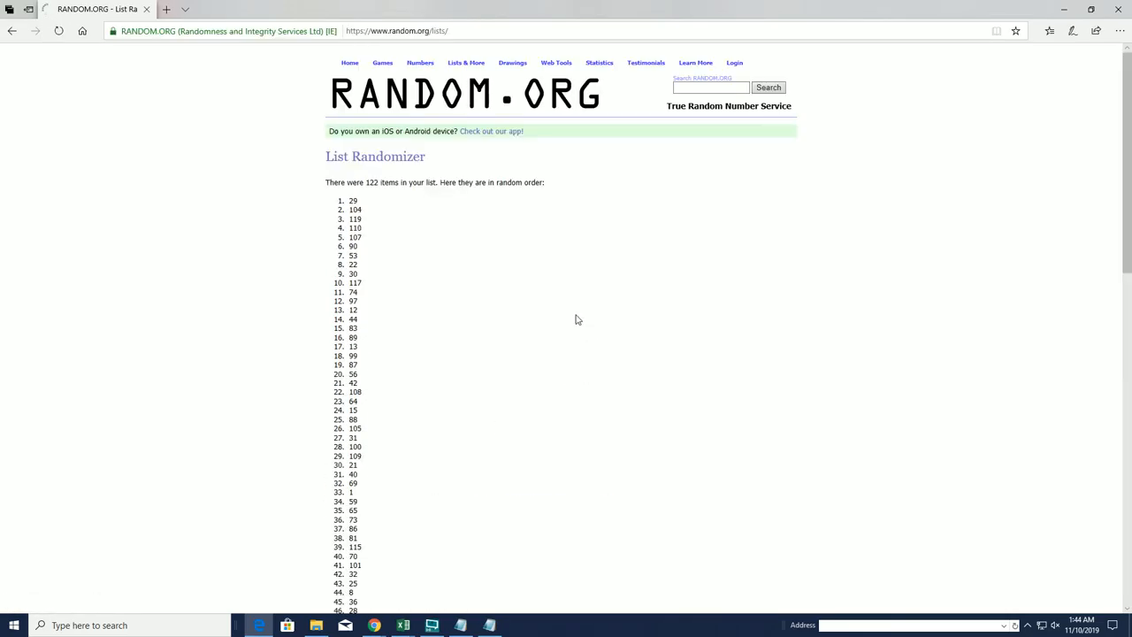
pyautogui.scroll(-3)
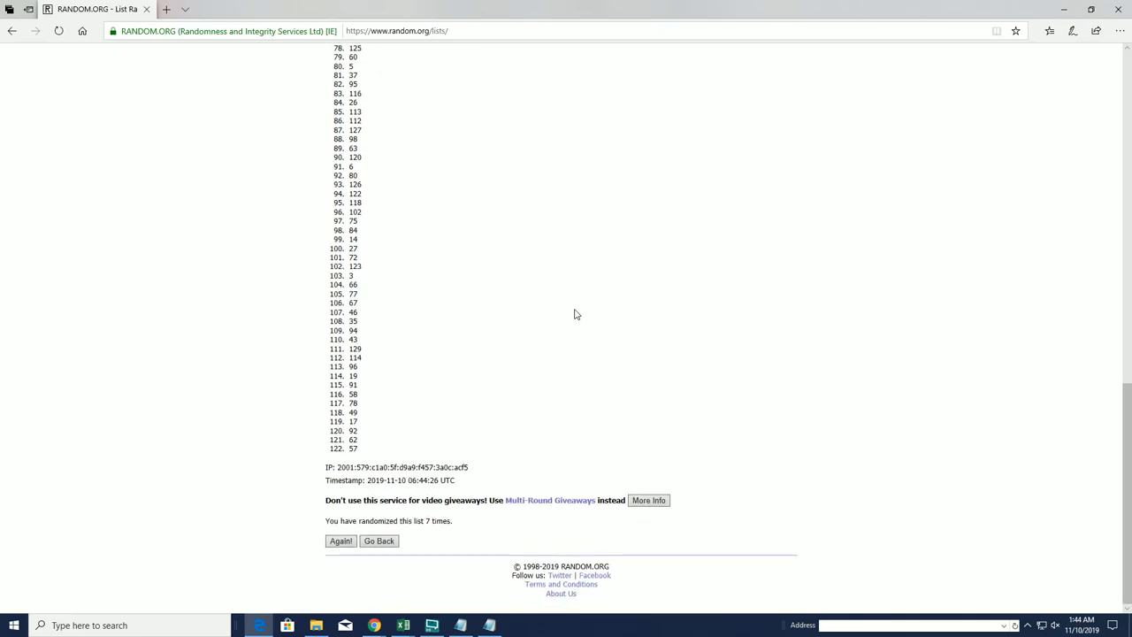